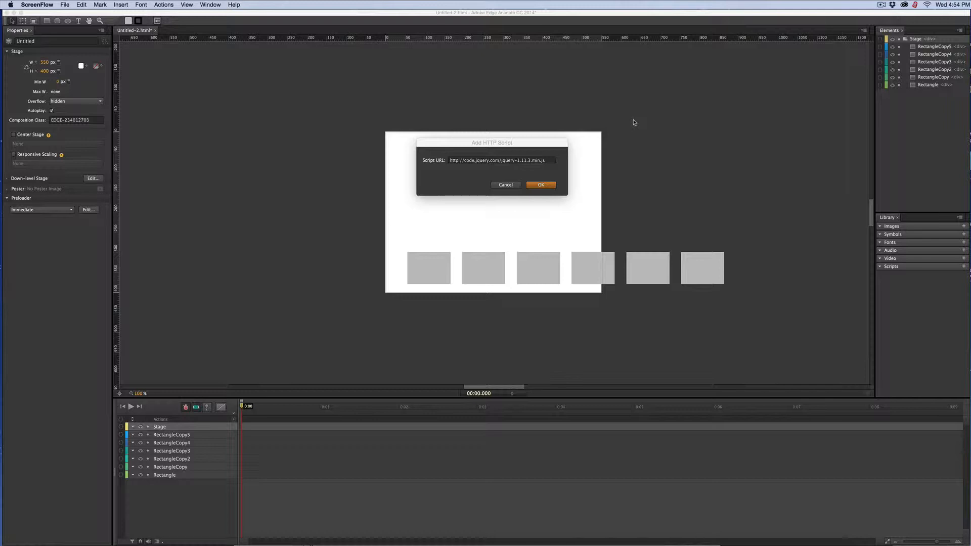
mouse_move(469, 268)
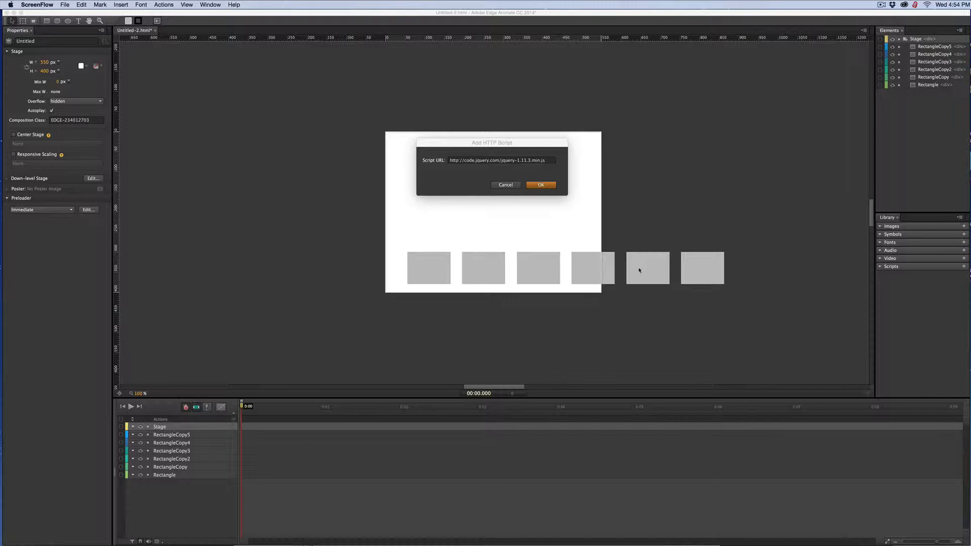
mouse_move(606, 276)
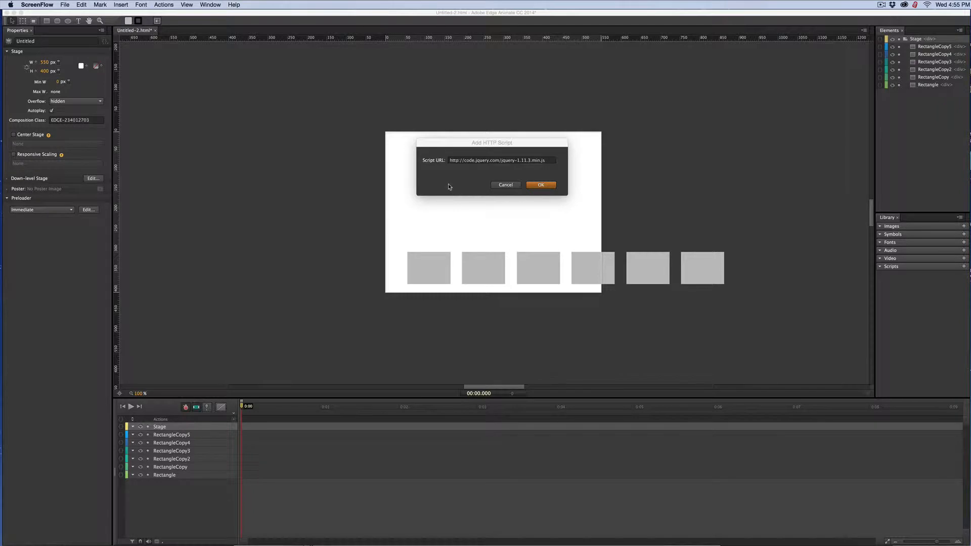
mouse_move(365, 378)
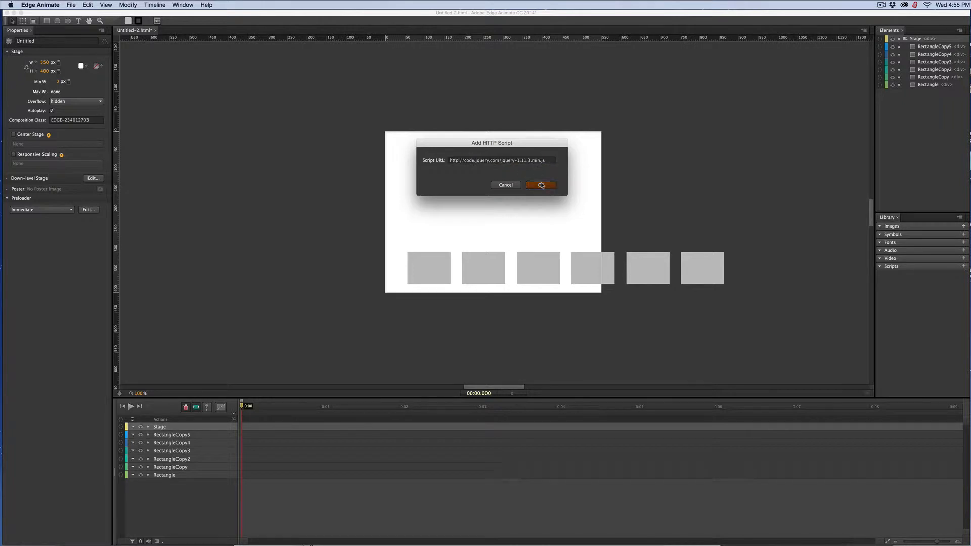
Confirm the jQuery HTTP script, then fill the first three rectangles green.
click(540, 184)
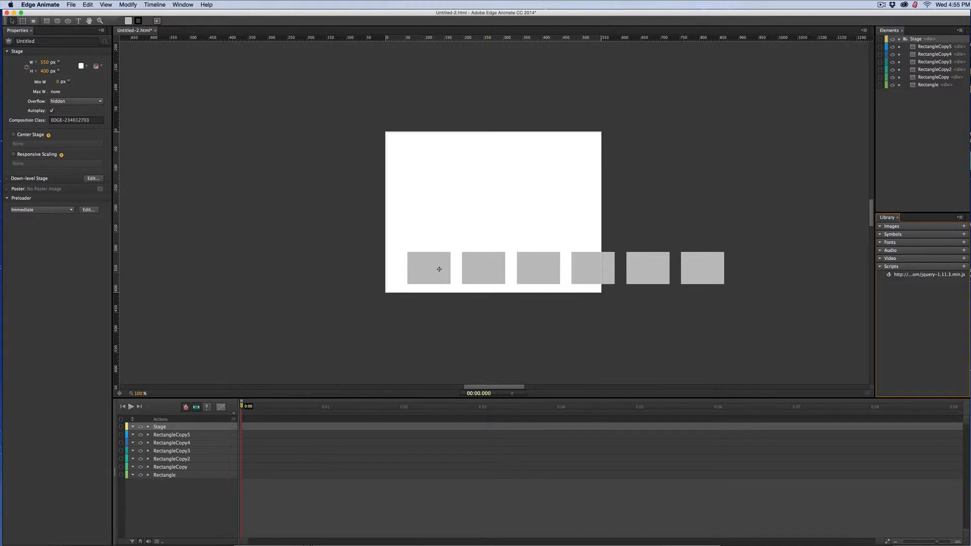
click(428, 268)
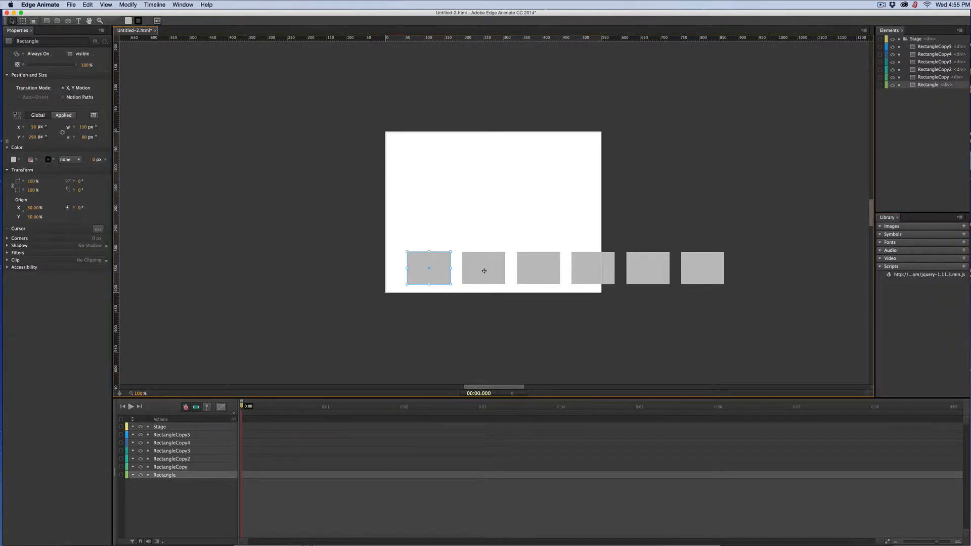
click(538, 268)
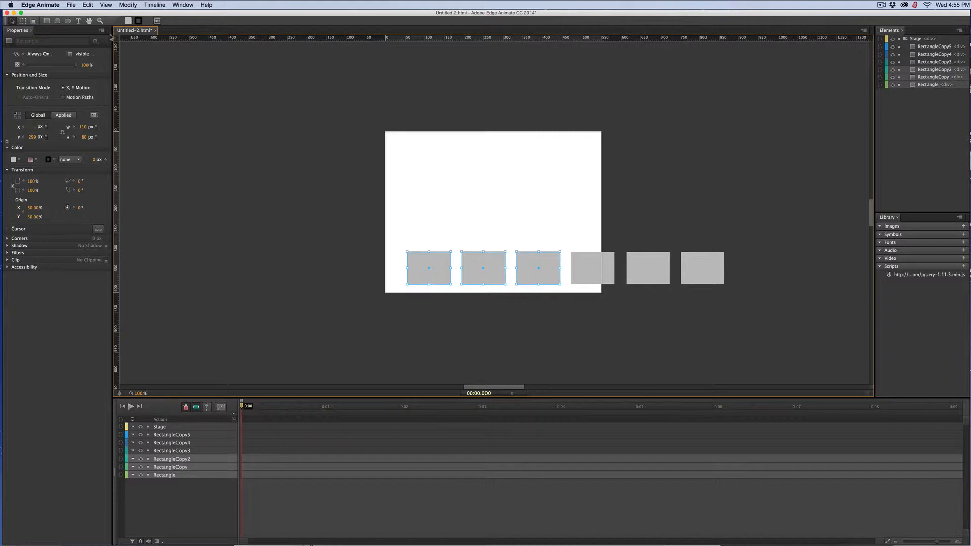
click(14, 159)
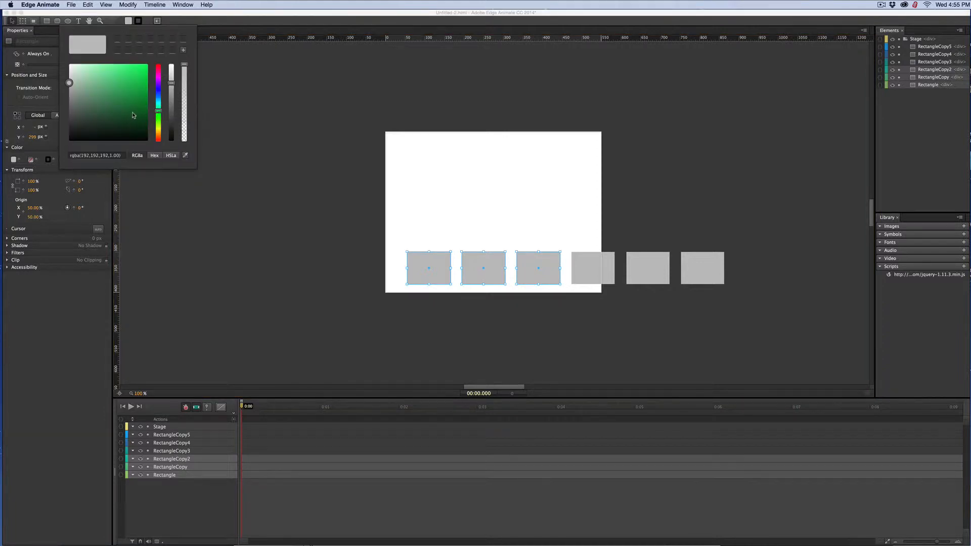
click(125, 96)
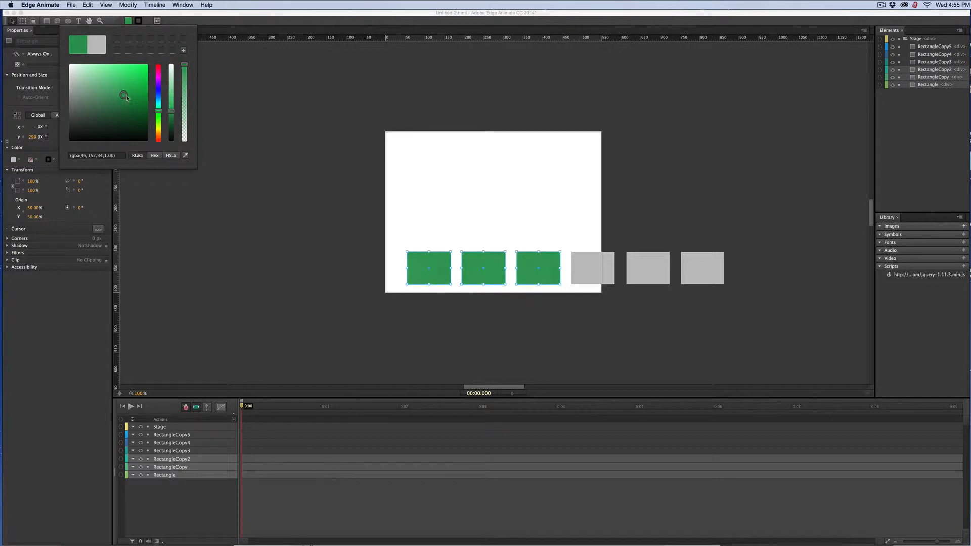
click(618, 246)
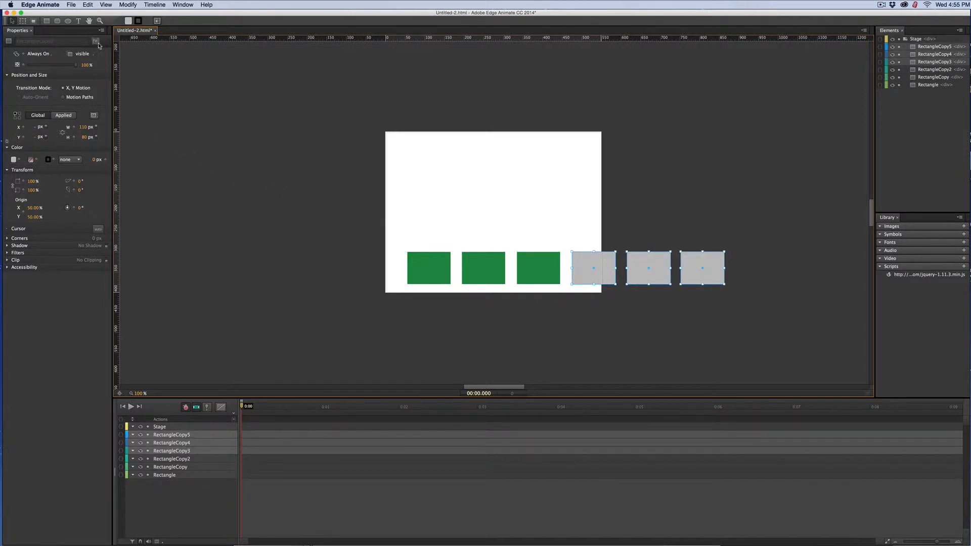
Fill the last three rectangles blue, then select all six thumbnails.
click(14, 159)
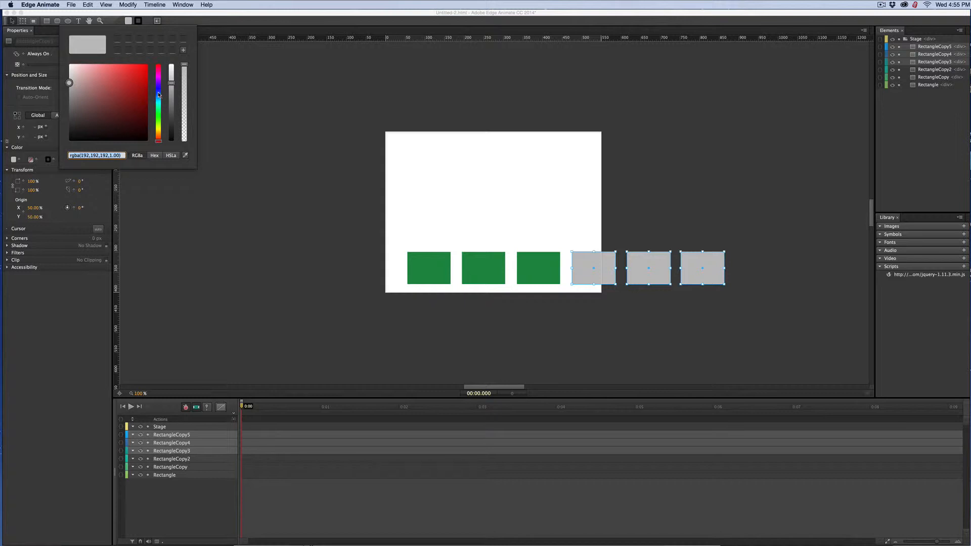
click(158, 68)
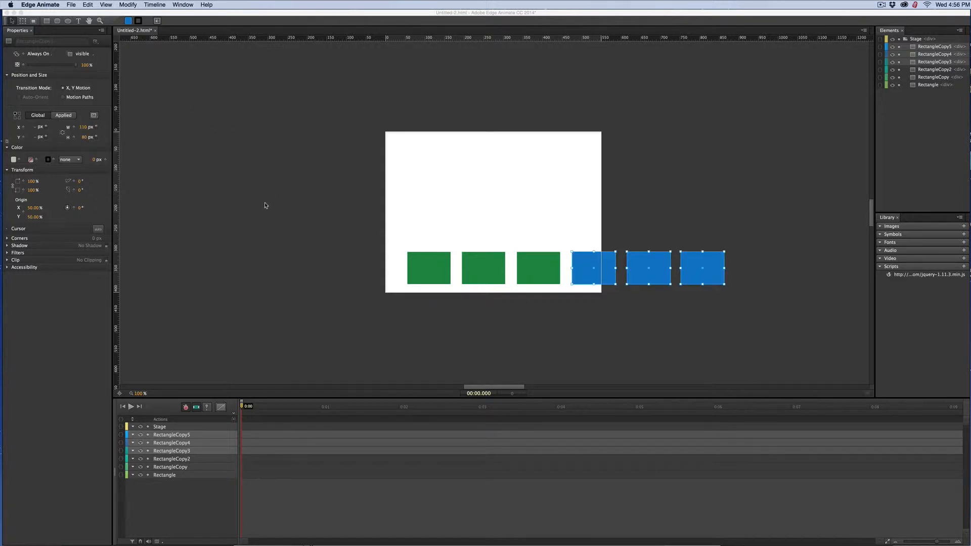
key(cmd+a)
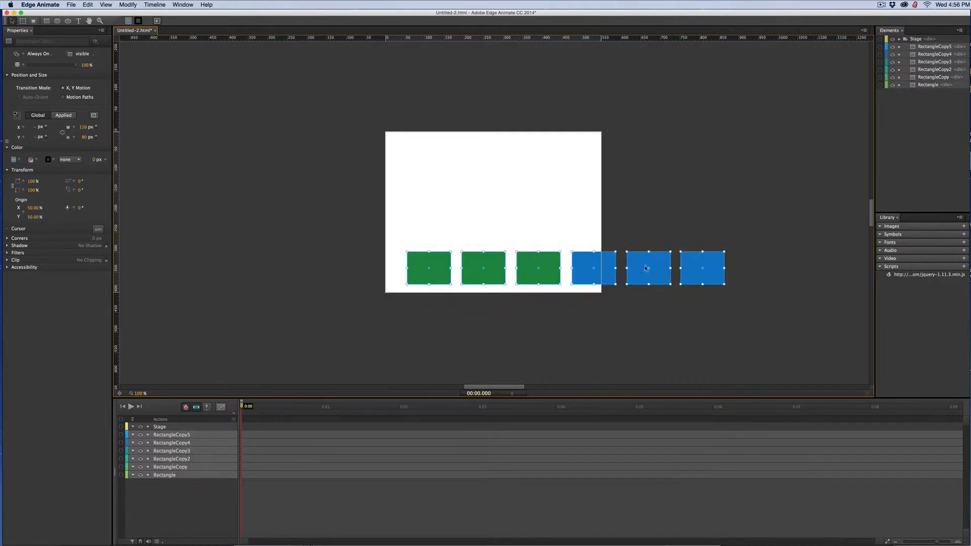
click(127, 5)
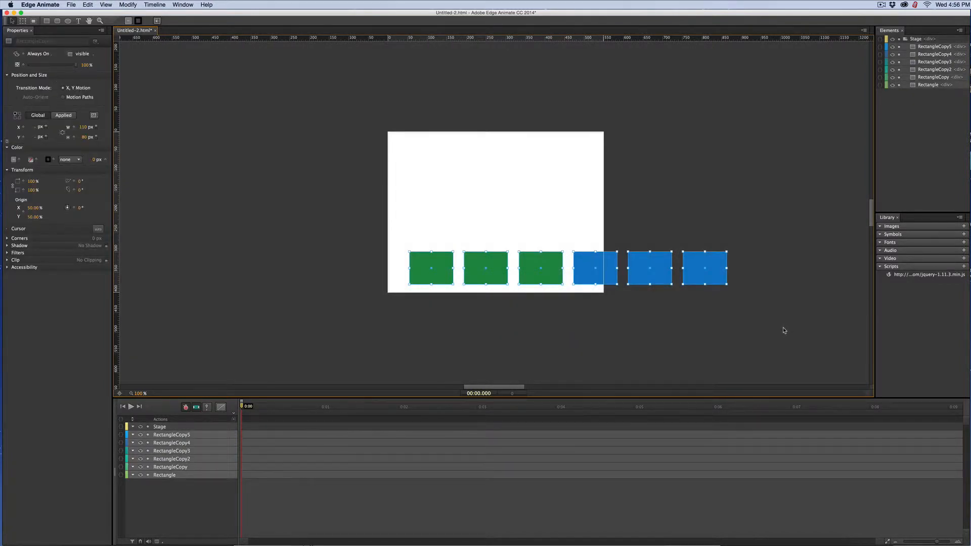
mouse_move(737, 306)
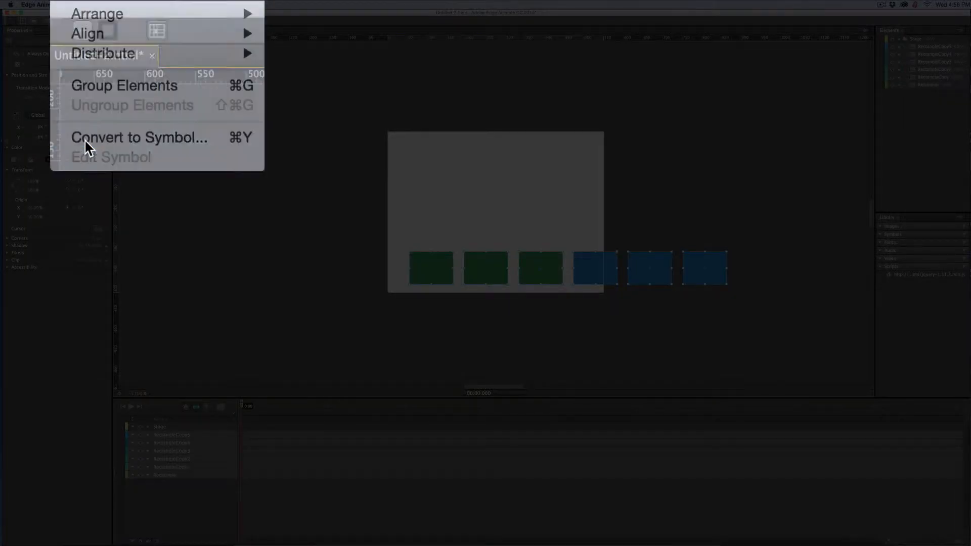
Convert the six selected thumbnails into a symbol named 'thumbs'.
click(139, 137)
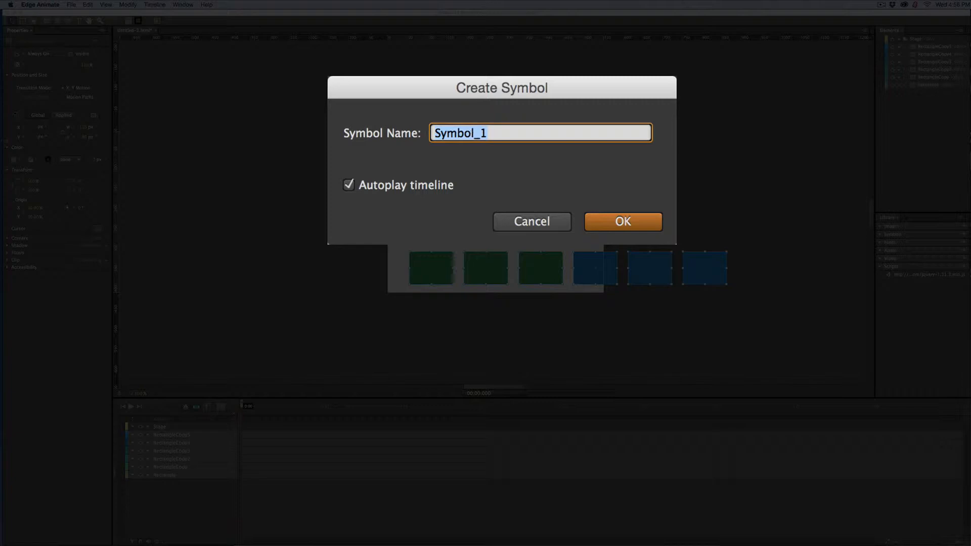
text(thumbs)
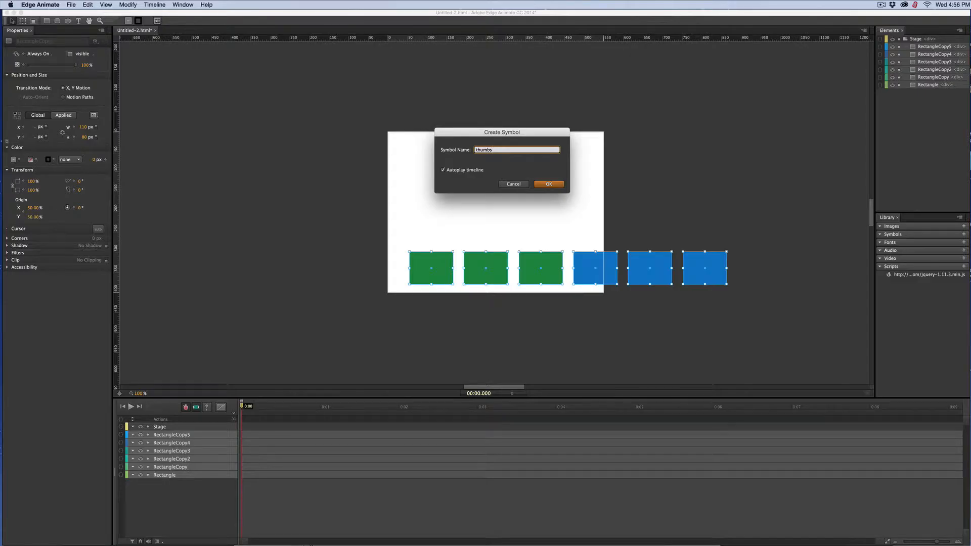
click(547, 184)
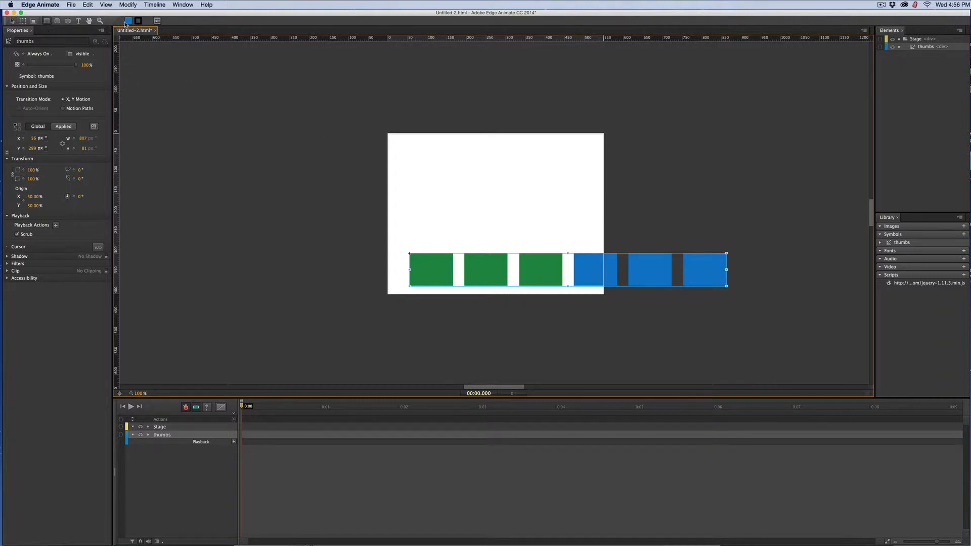
Draw Rectangle2 as a frame spanning the three green thumbnails.
click(129, 20)
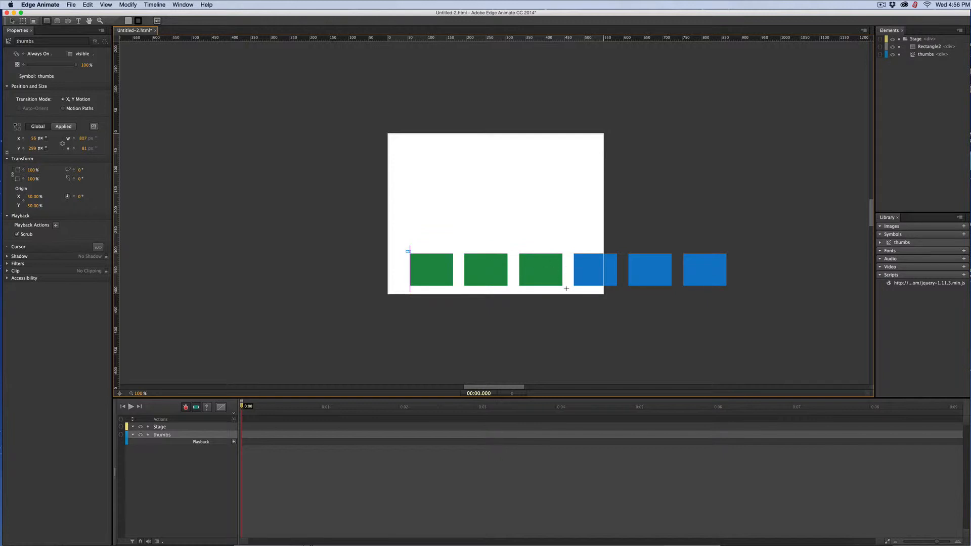
click(486, 269)
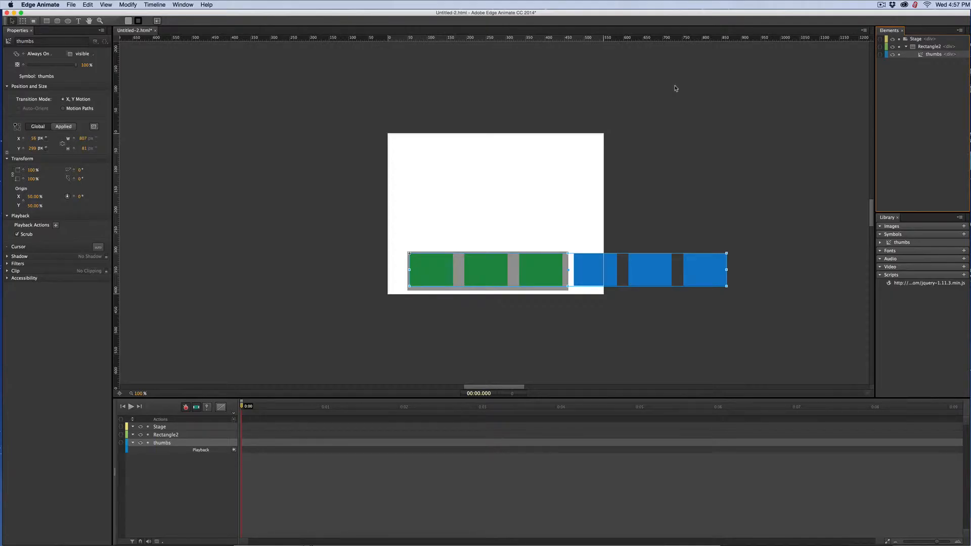
mouse_move(536, 268)
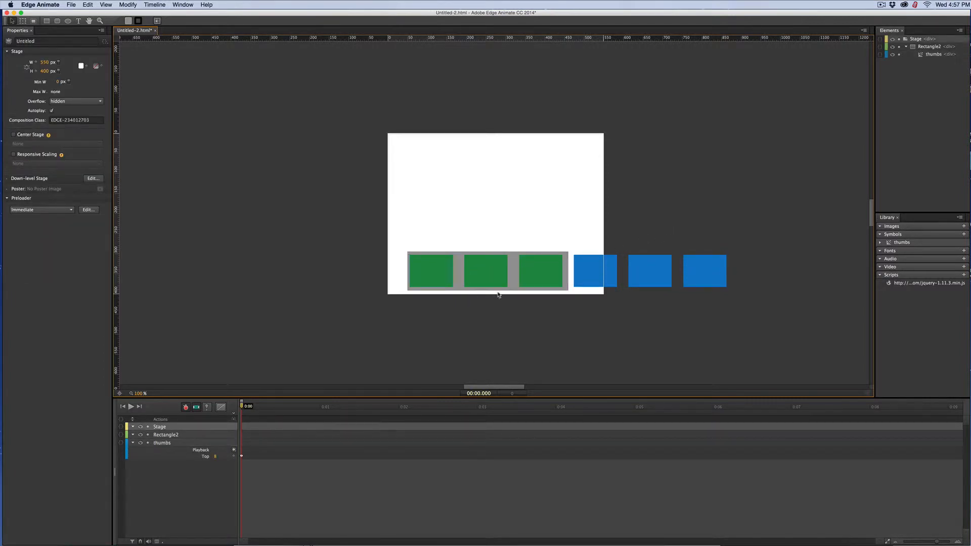
Set Rectangle2's Overflow property to hidden.
click(485, 270)
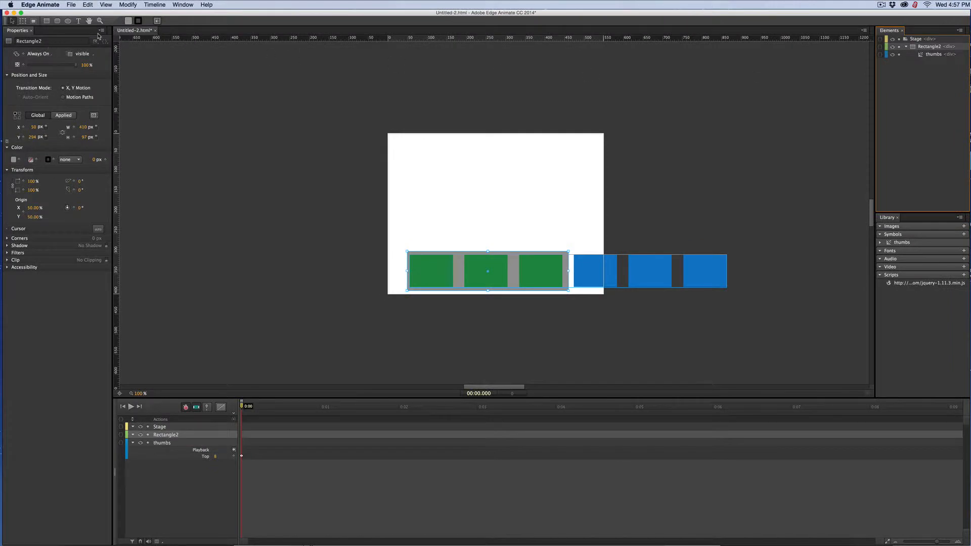
click(15, 160)
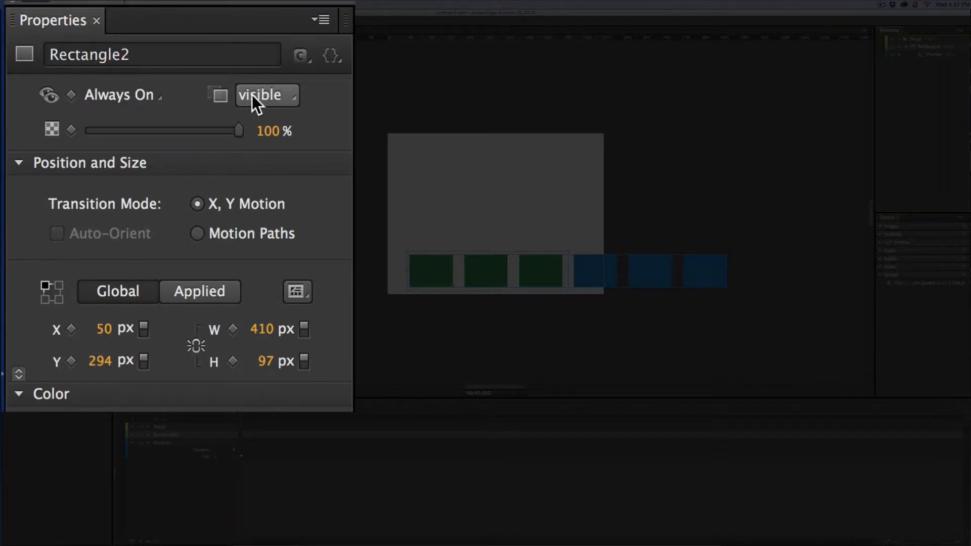
click(265, 95)
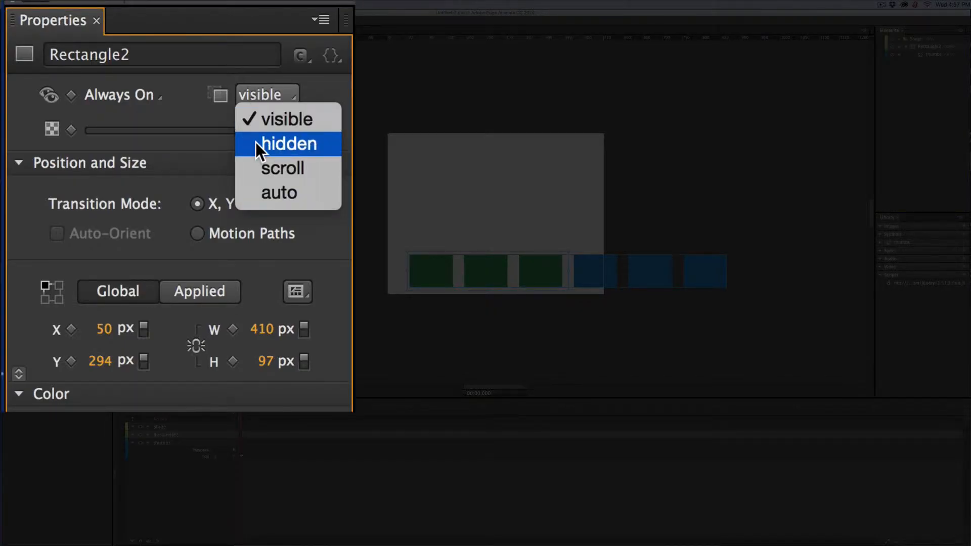
click(288, 143)
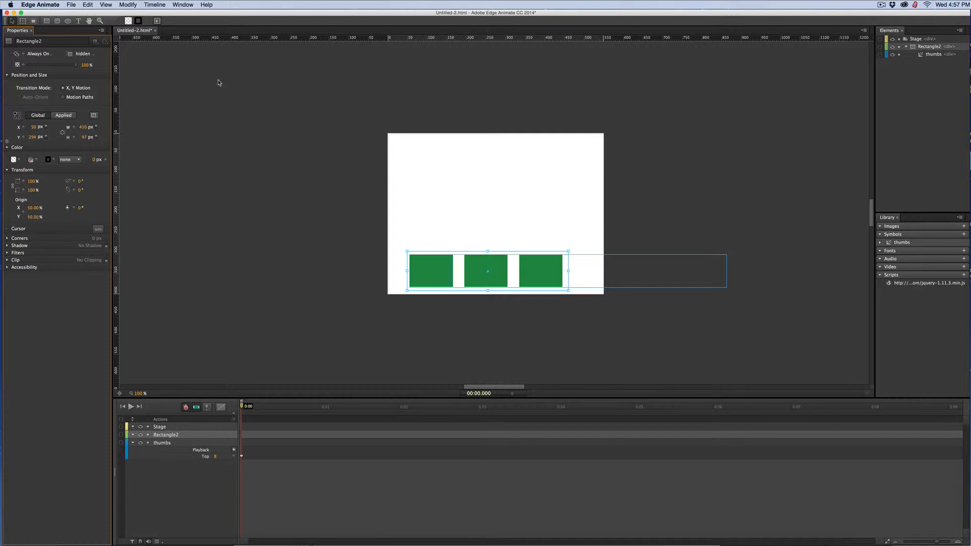
mouse_move(229, 78)
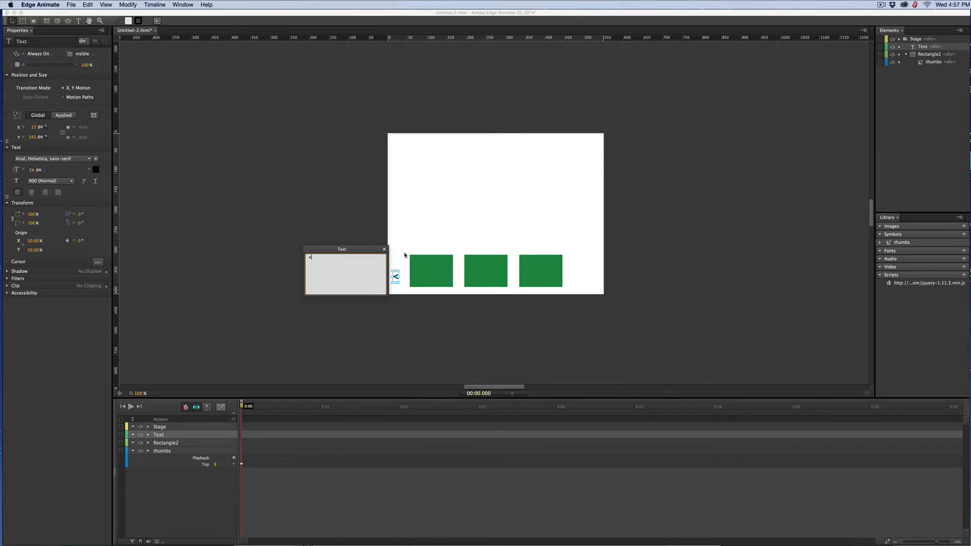
Finish the '<' arrow text left of the strip and select it.
click(383, 249)
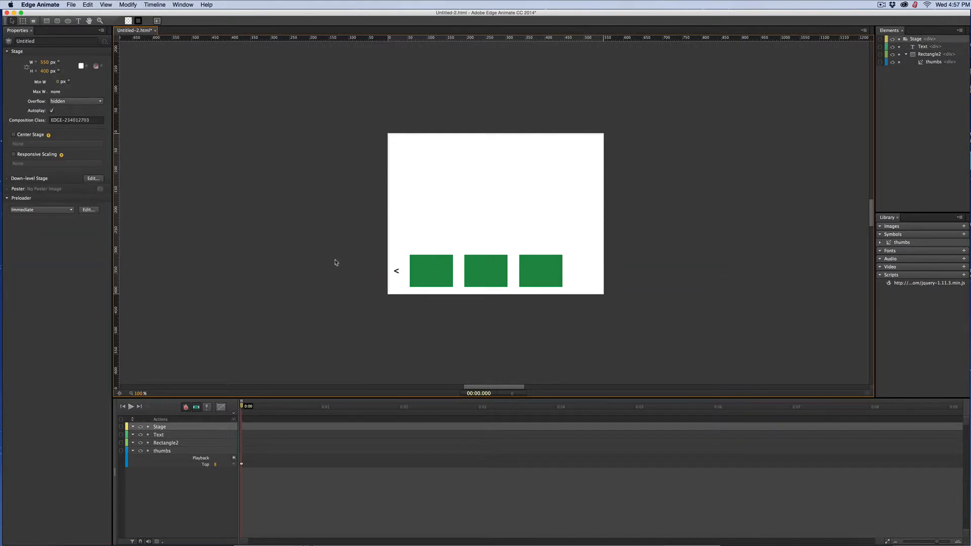
click(397, 271)
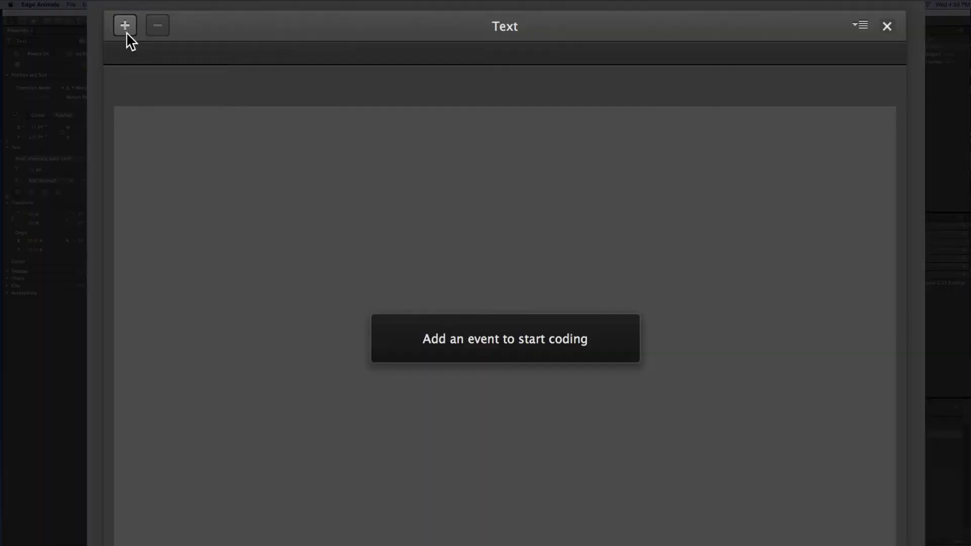
Add a click action to the left arrow and type sym.$("").
click(124, 25)
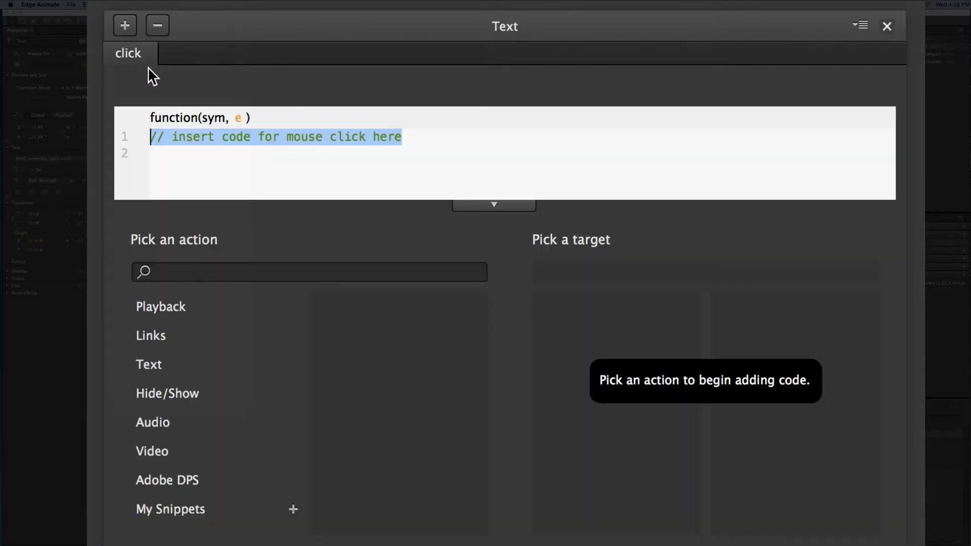
click(263, 154)
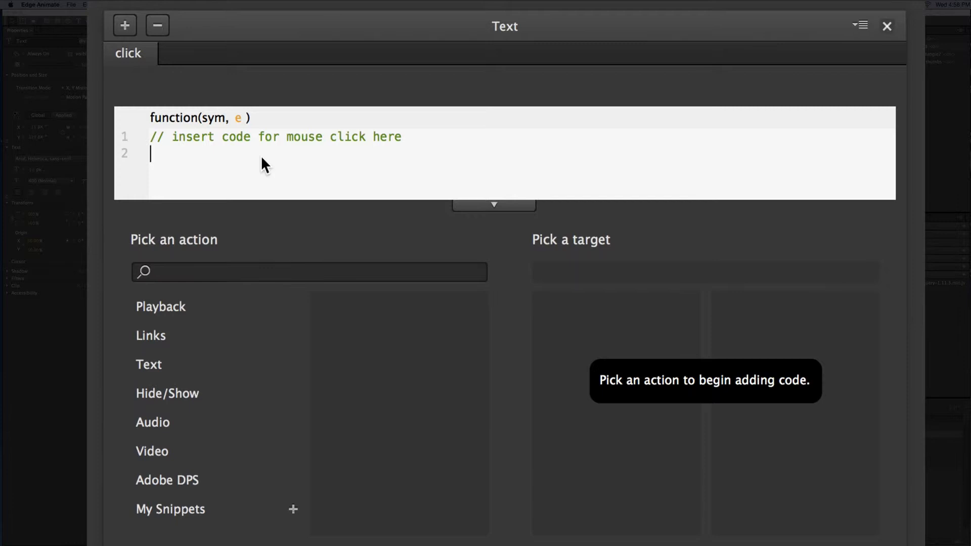
text(s)
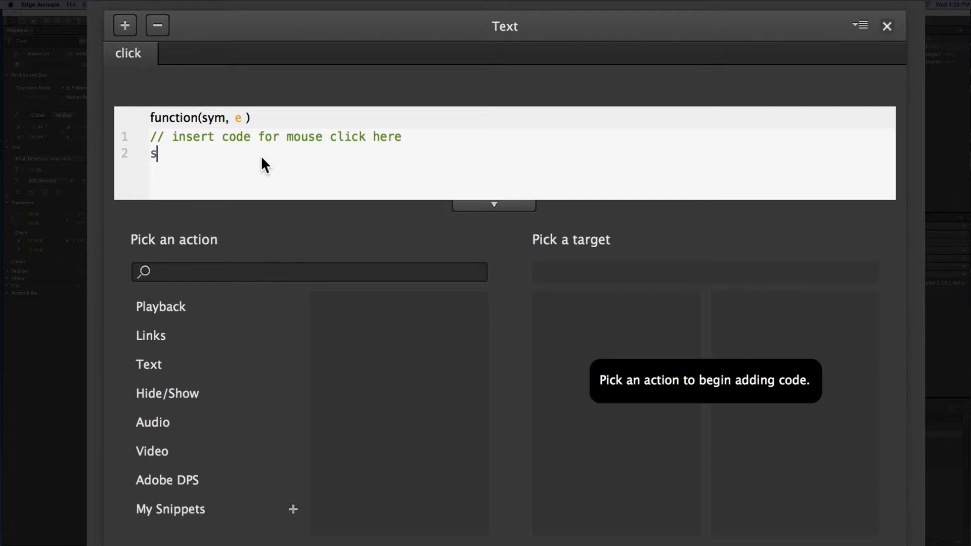
text(ym.)
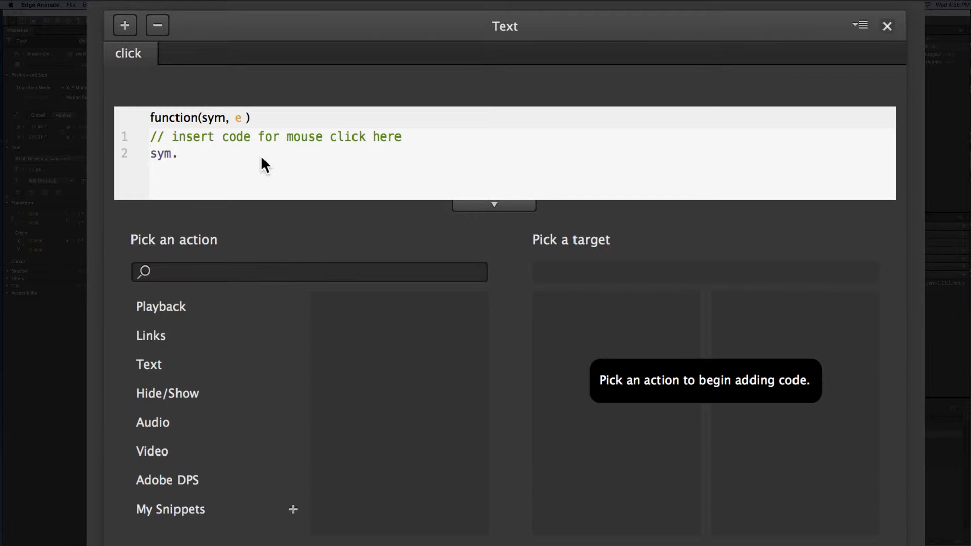
text($()
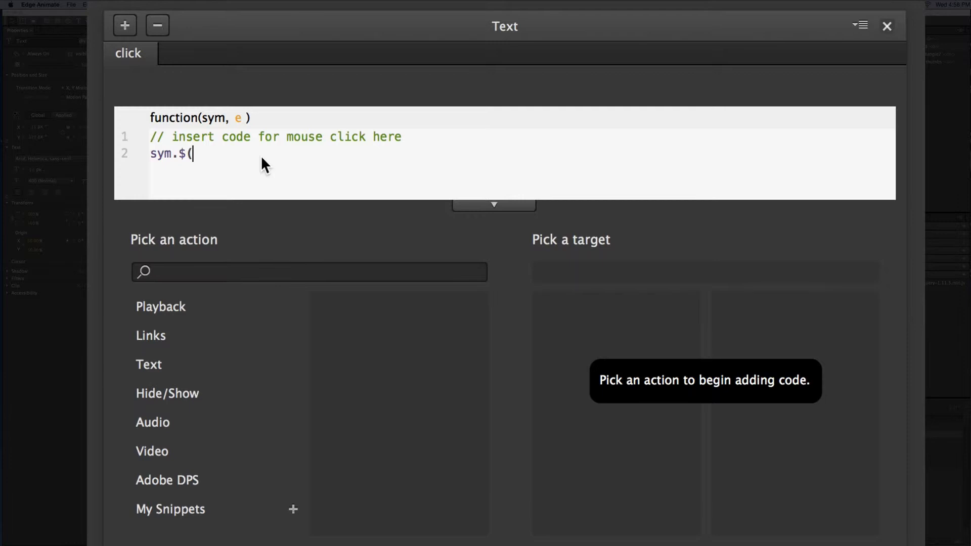
text("")
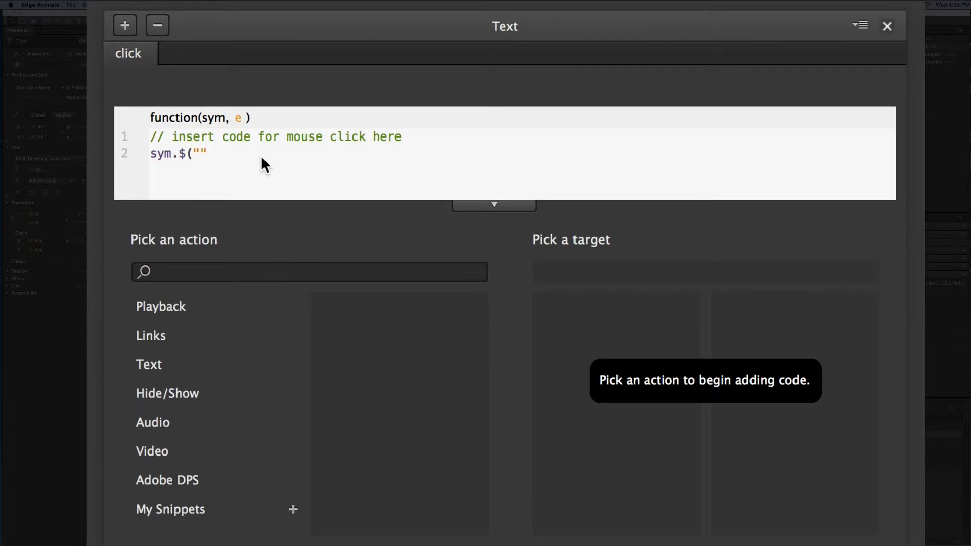
text().)
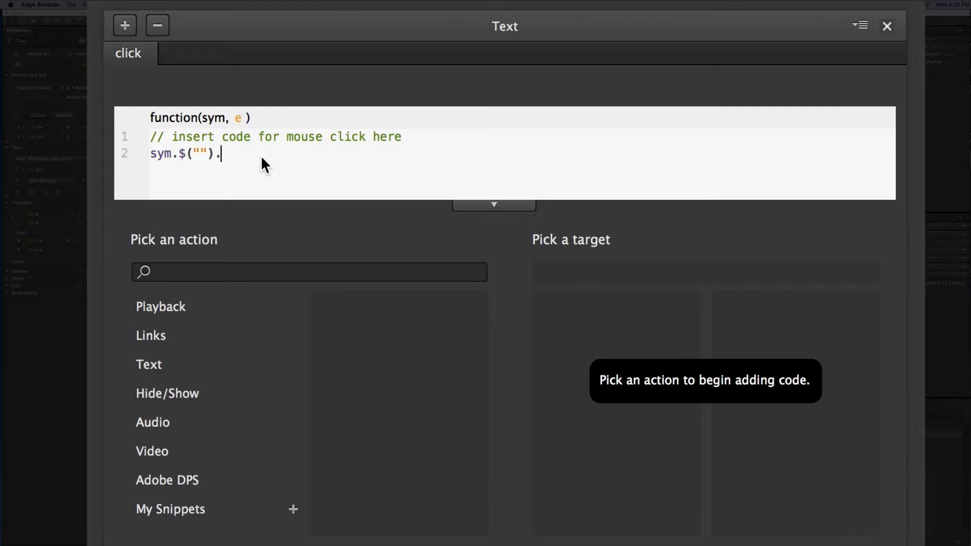
Append .animate({"":""}) and start typing 'Rect' as the target.
text(animate)
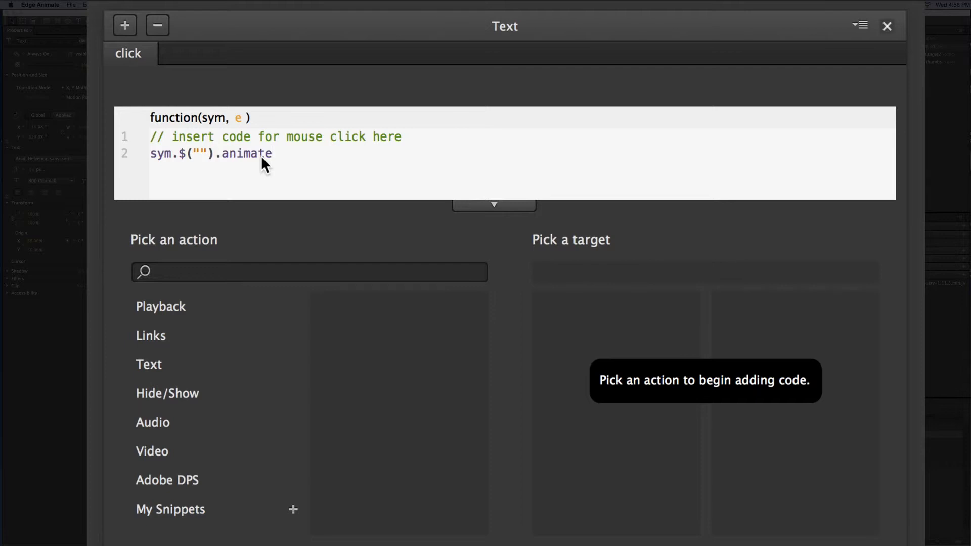
text(({)
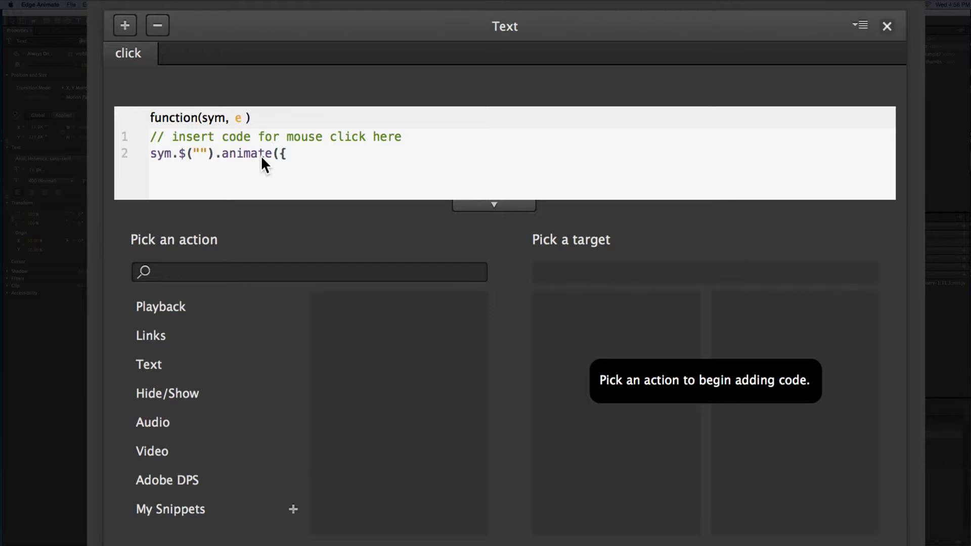
text(")
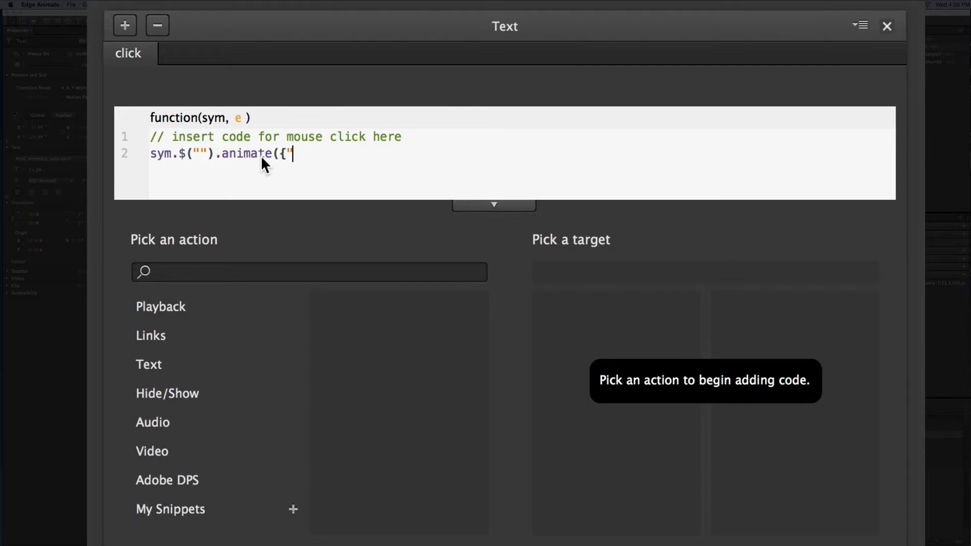
text(":""});)
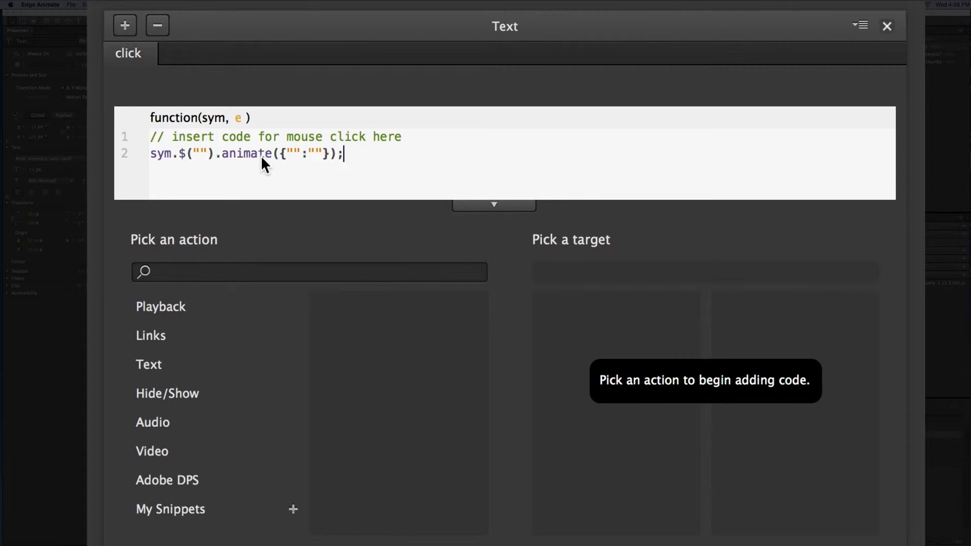
mouse_move(204, 159)
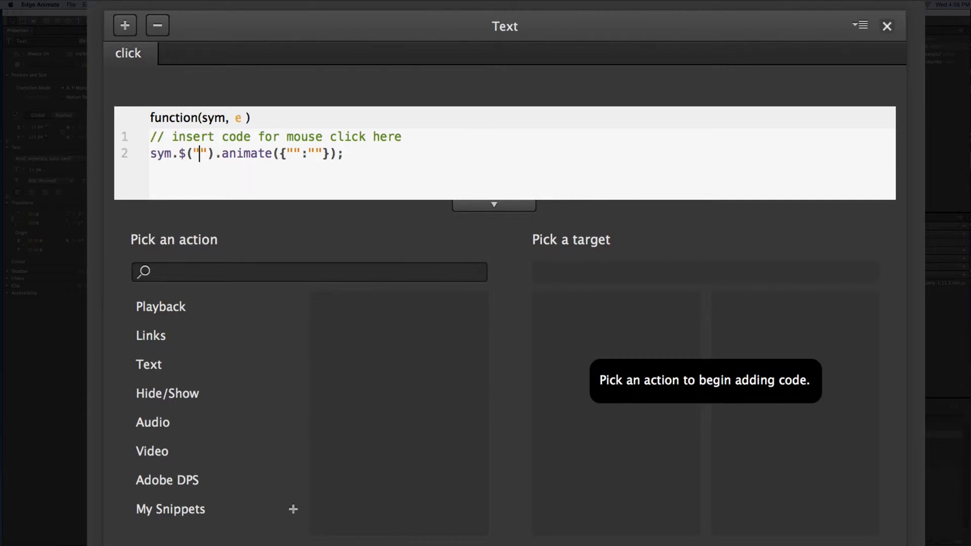
mouse_move(933, 55)
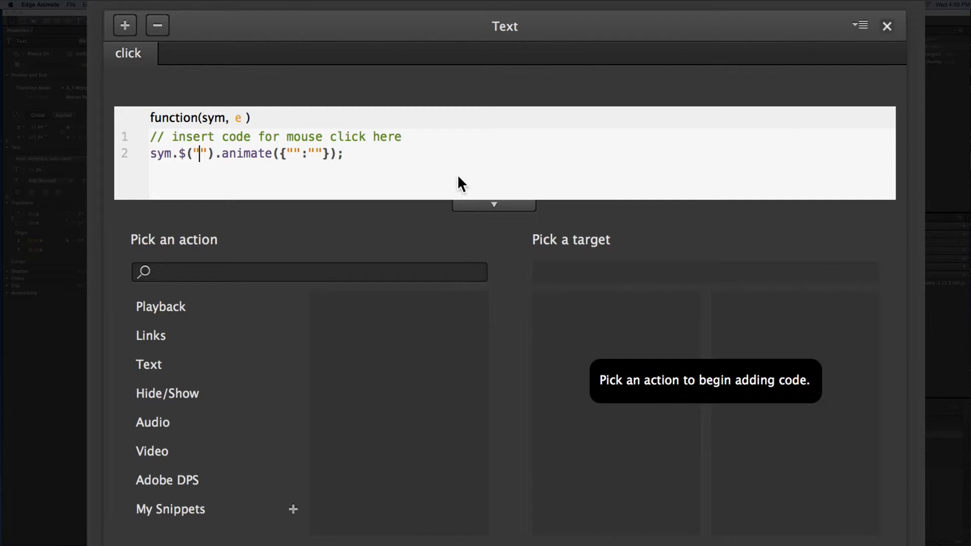
text(Rect)
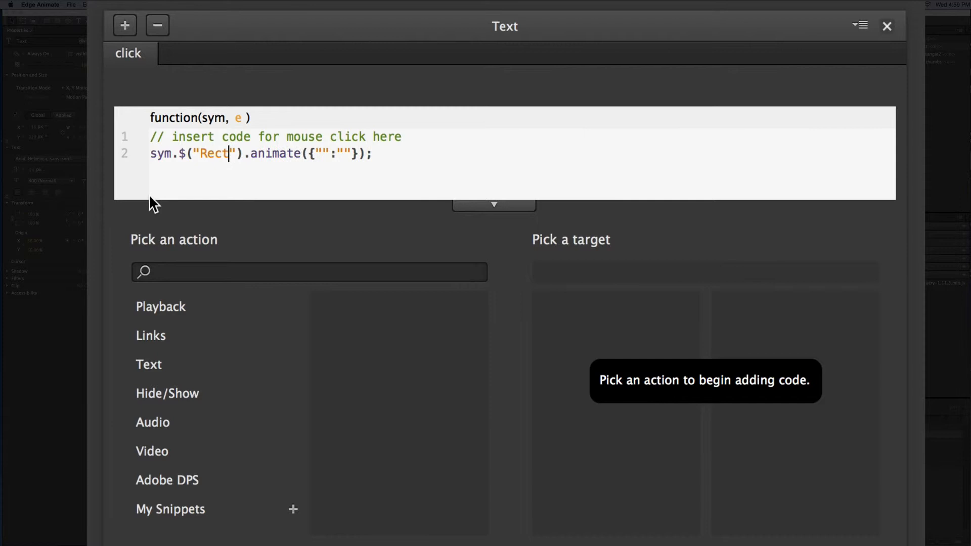
Complete the animate call with target Rectangle2, property scrollLeft and value +=150px.
text(angle)
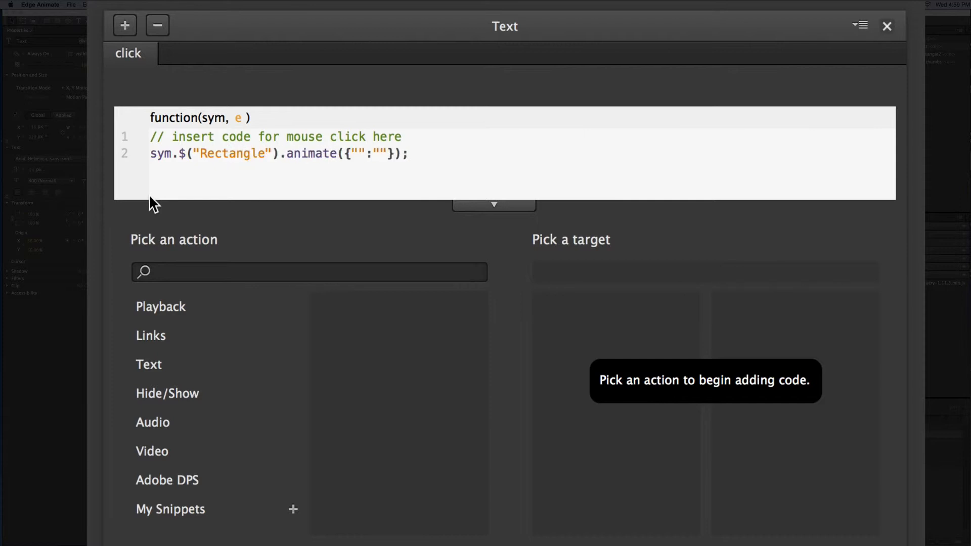
text(2)
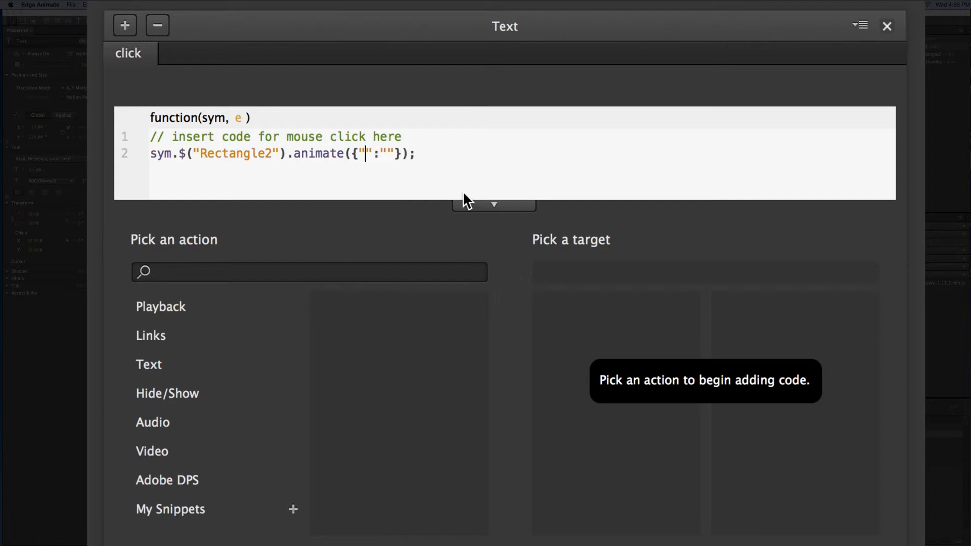
text(scroll)
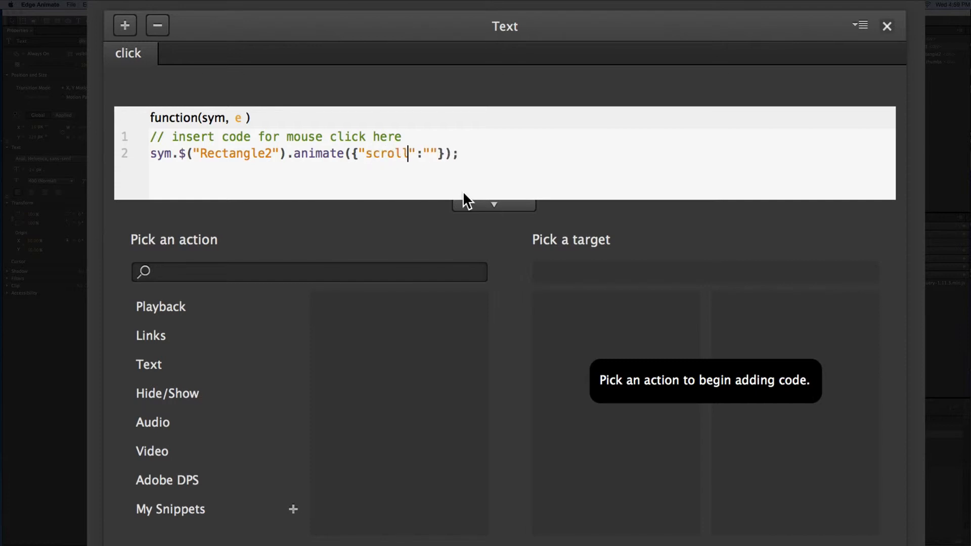
text(Lef)
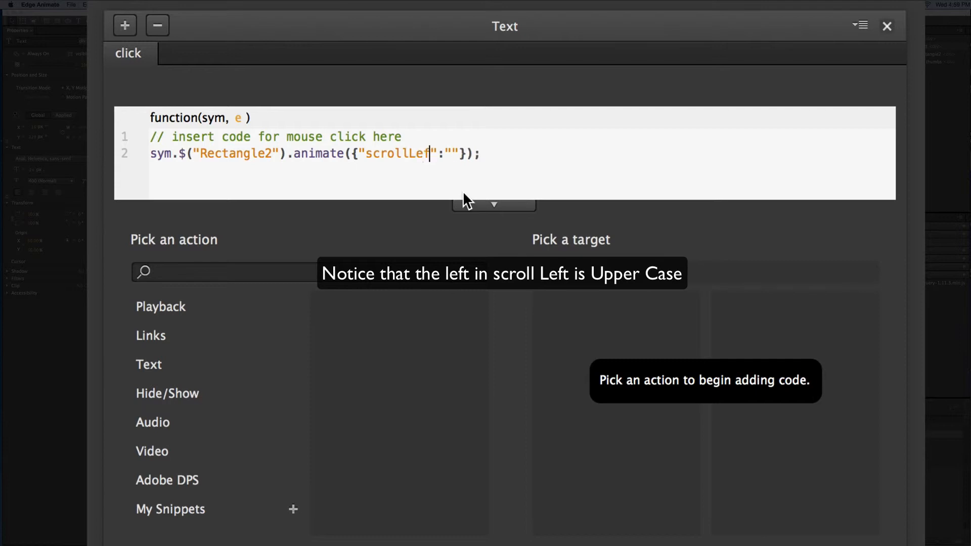
text(t)
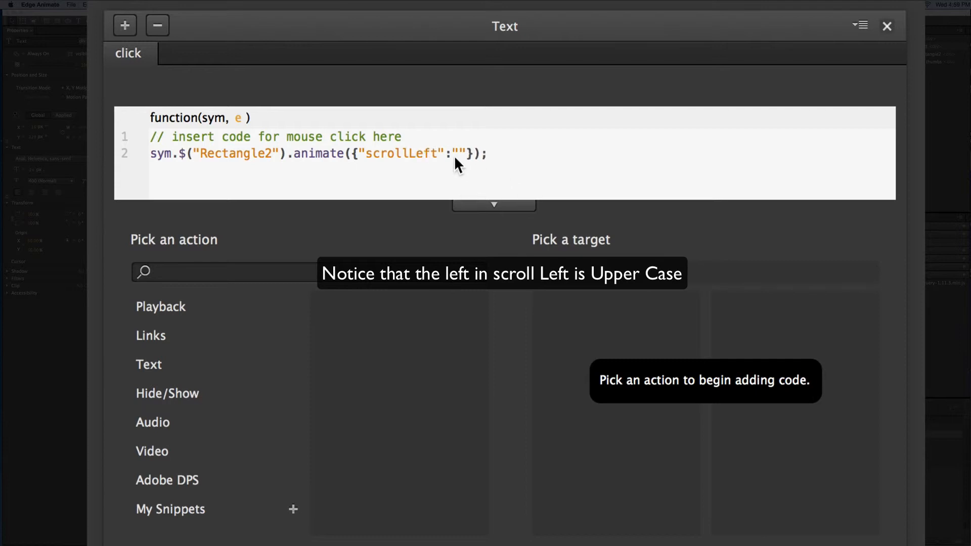
mouse_move(473, 186)
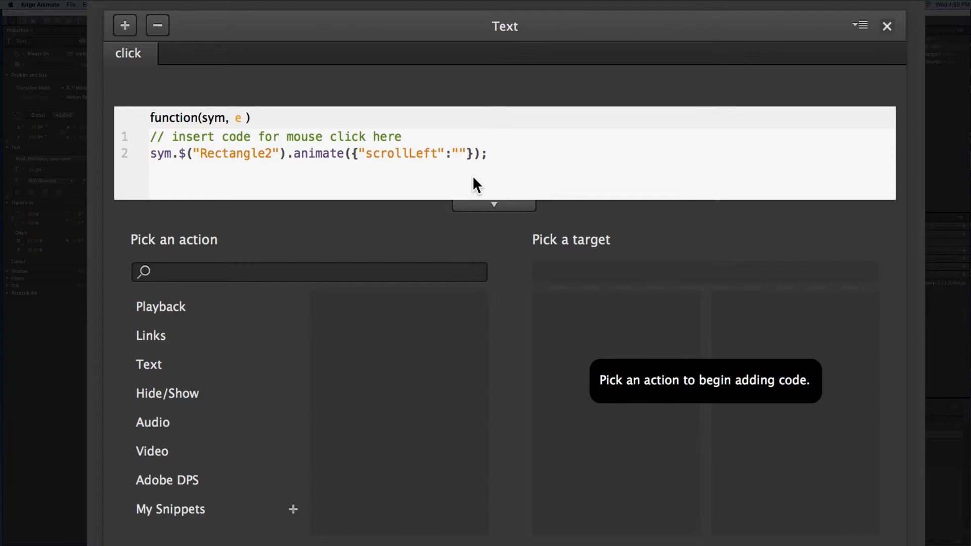
text(+=)
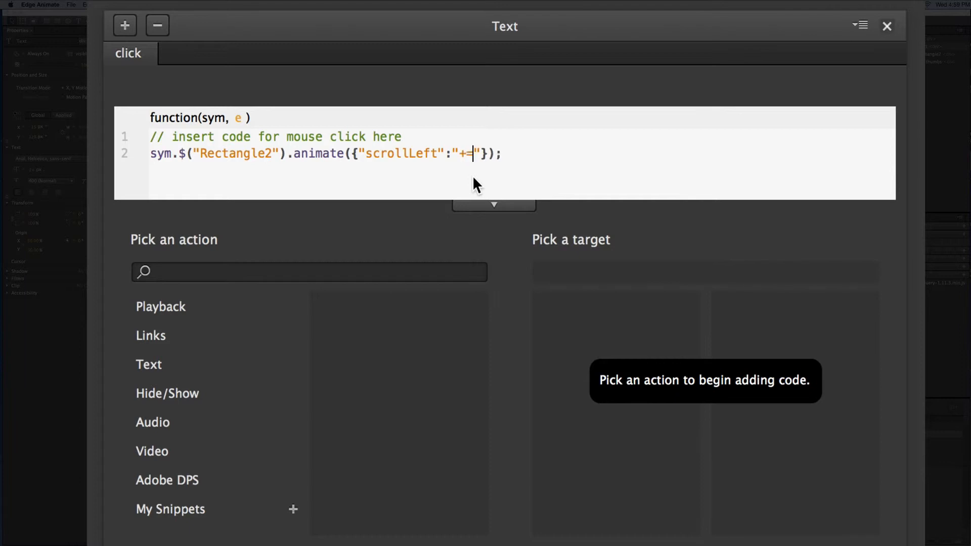
text(150px)
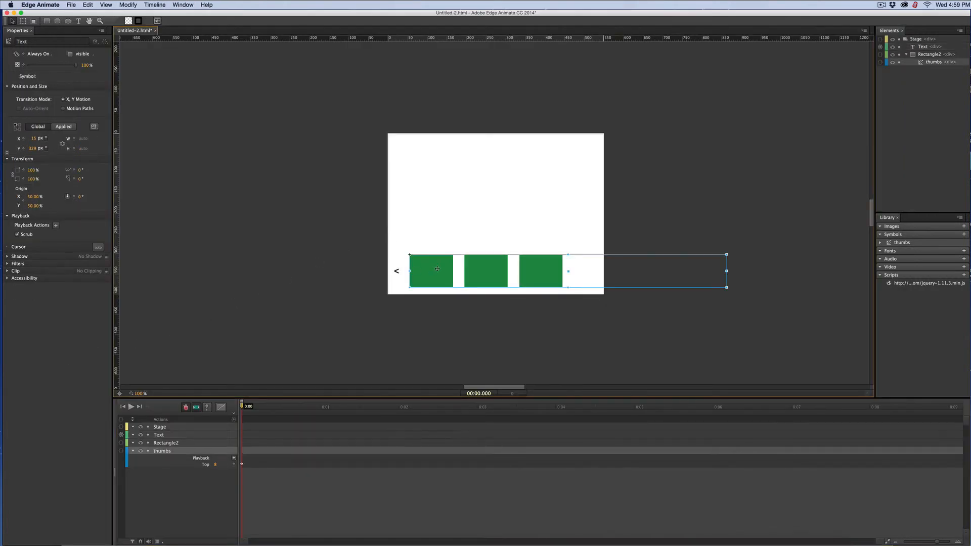
Open the thumbs symbol and select its first green thumbnail.
click(935, 61)
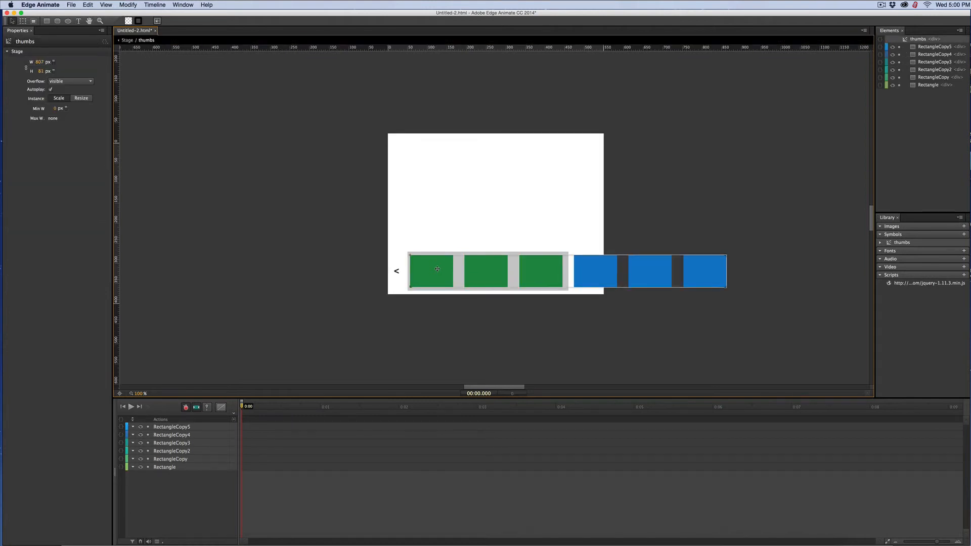
click(433, 270)
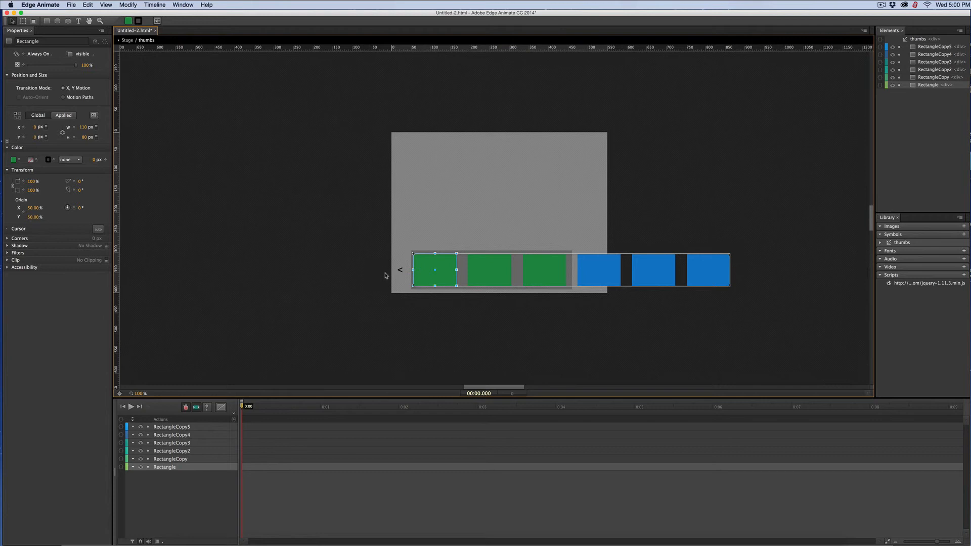
mouse_move(380, 275)
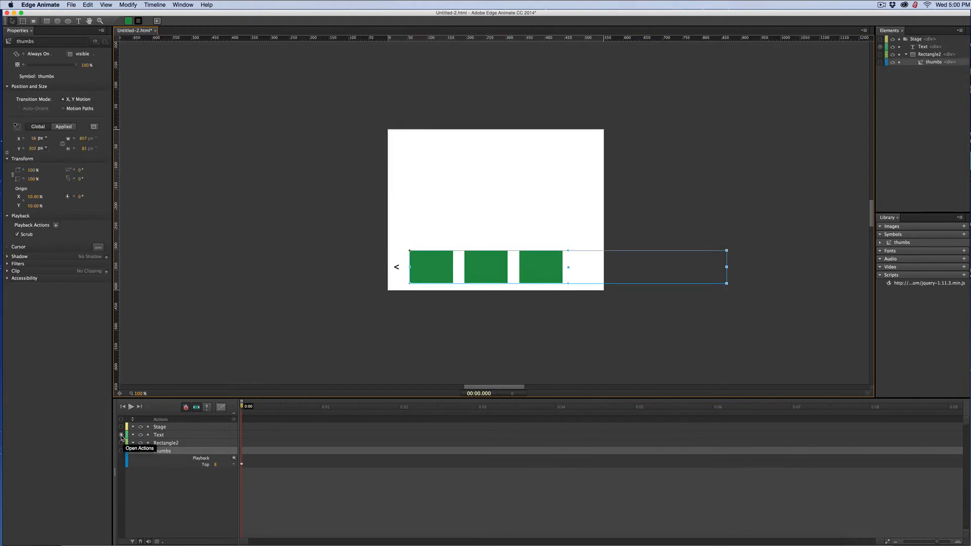
click(140, 435)
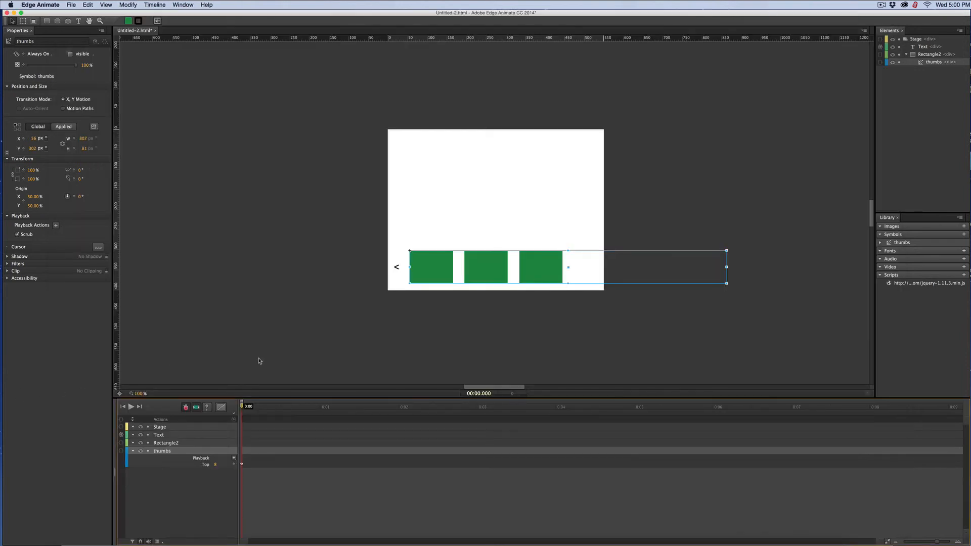
mouse_move(403, 262)
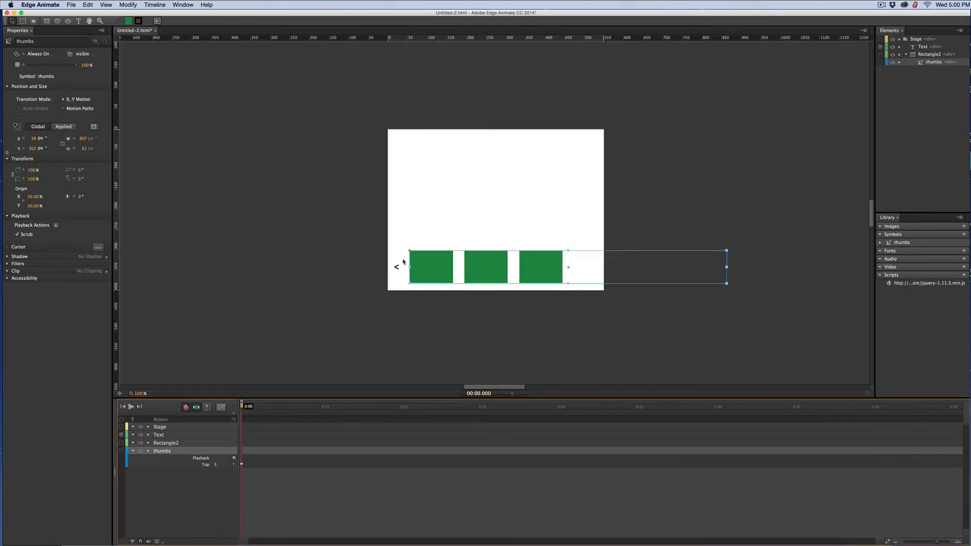
Duplicate the left arrow, move the copy right of the thumbnails, and rotate it 180°.
click(395, 267)
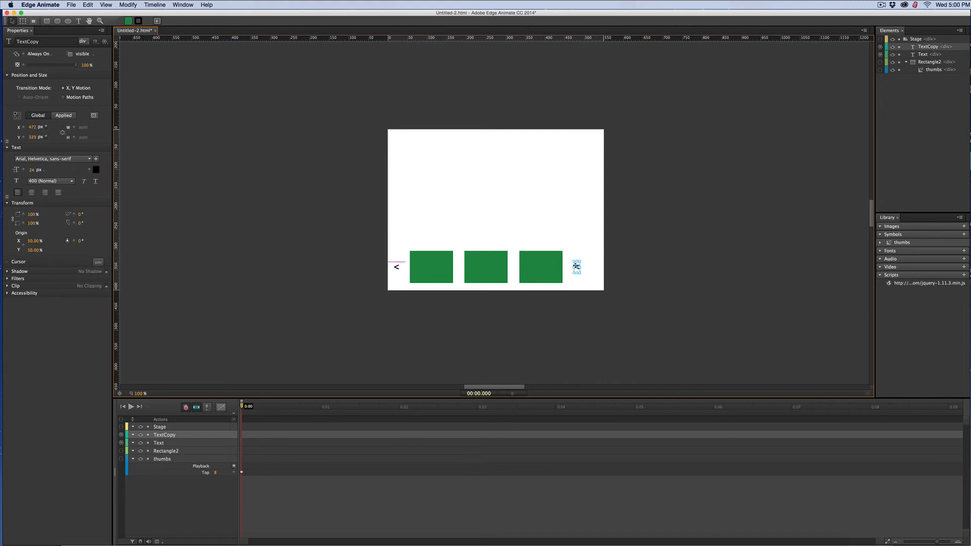
drag(576, 267, 579, 267)
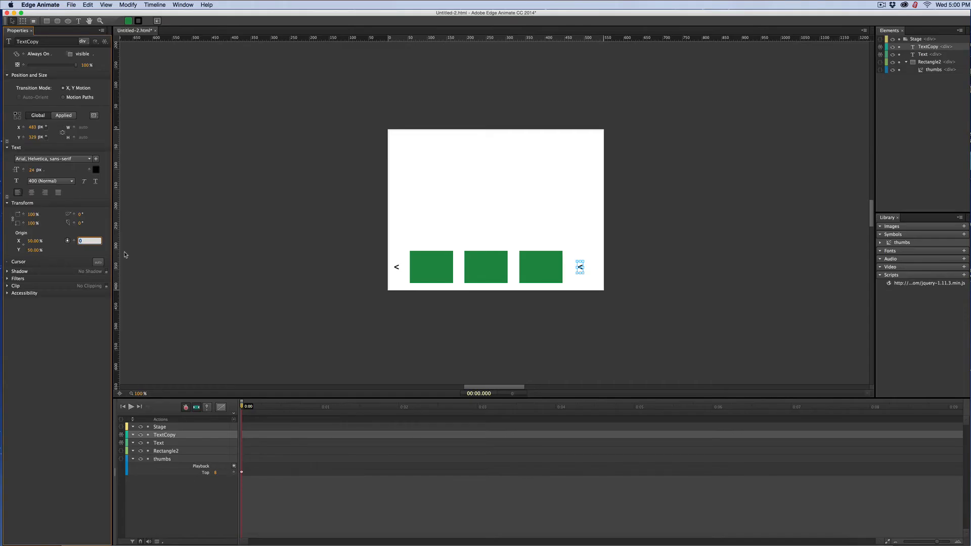
text(180°)
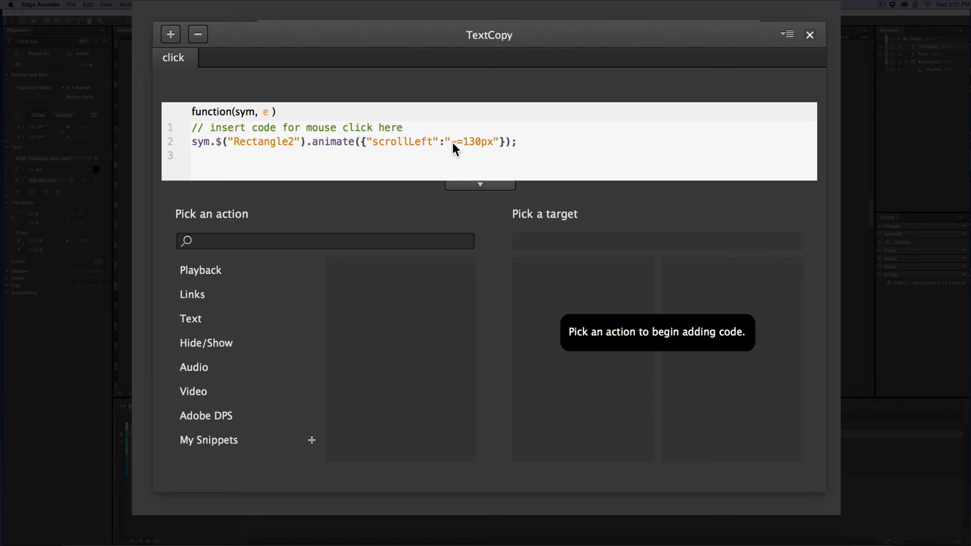
mouse_move(809, 35)
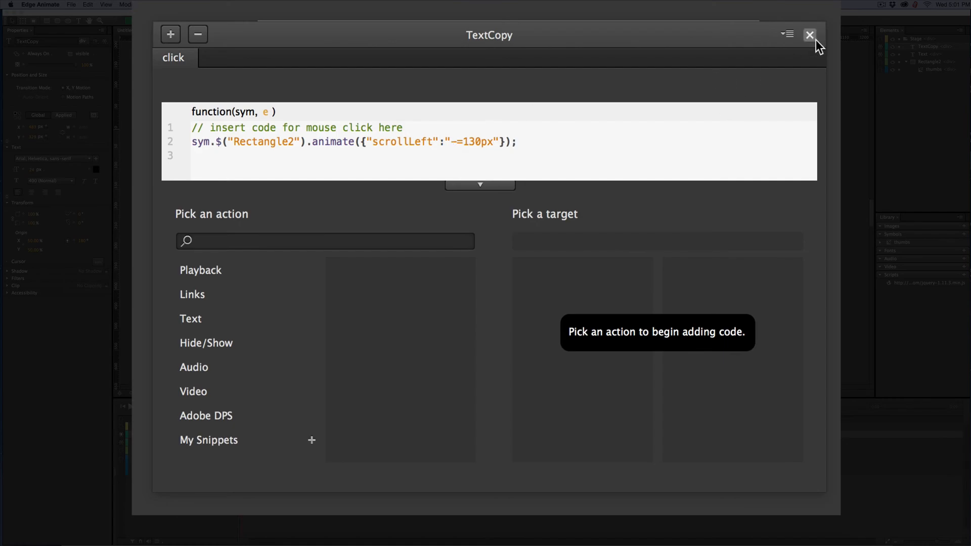
Close the right arrow's click code and show the left arrow's cursor style options.
click(809, 33)
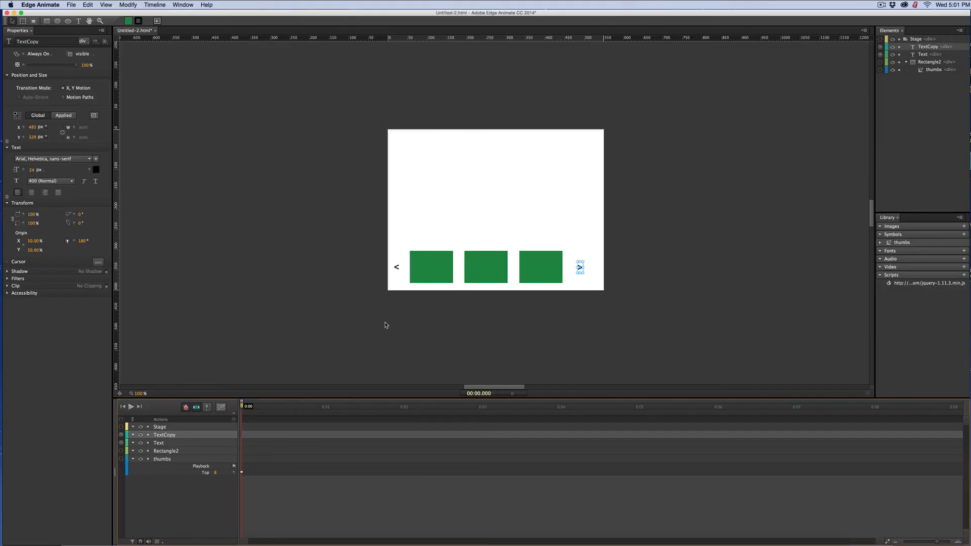
mouse_move(394, 266)
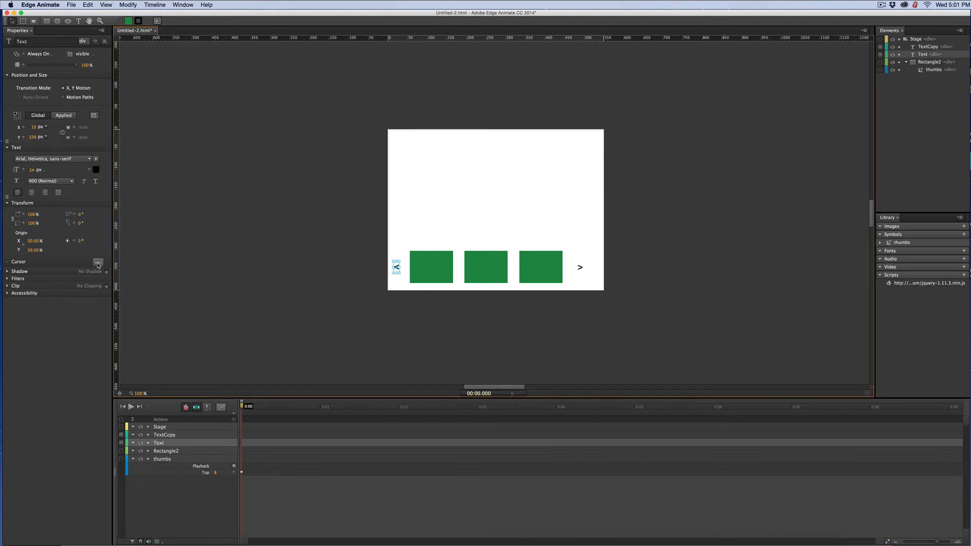
click(97, 261)
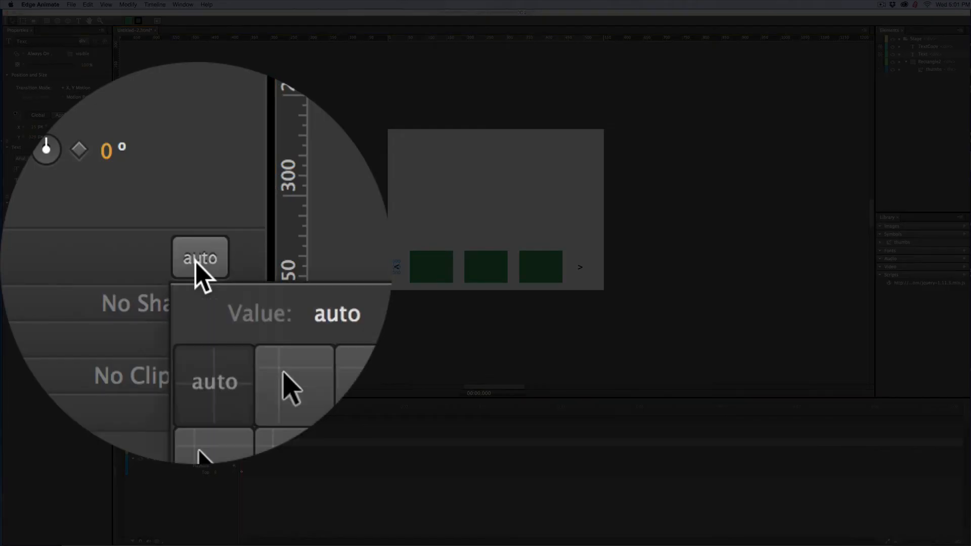